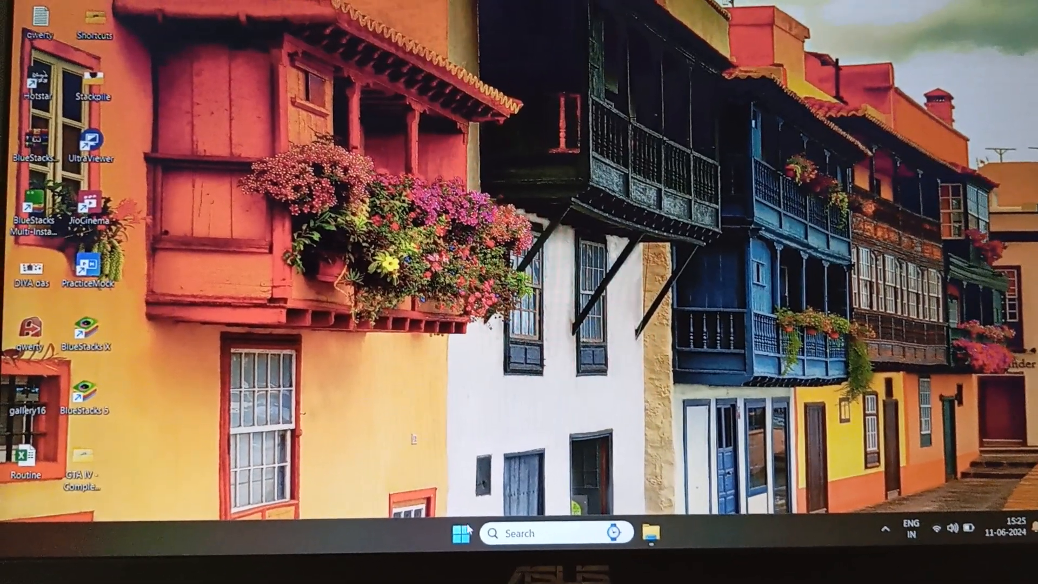
Search the Start menu for 'sec' and open the Security and Maintenance page
left_click(464, 534)
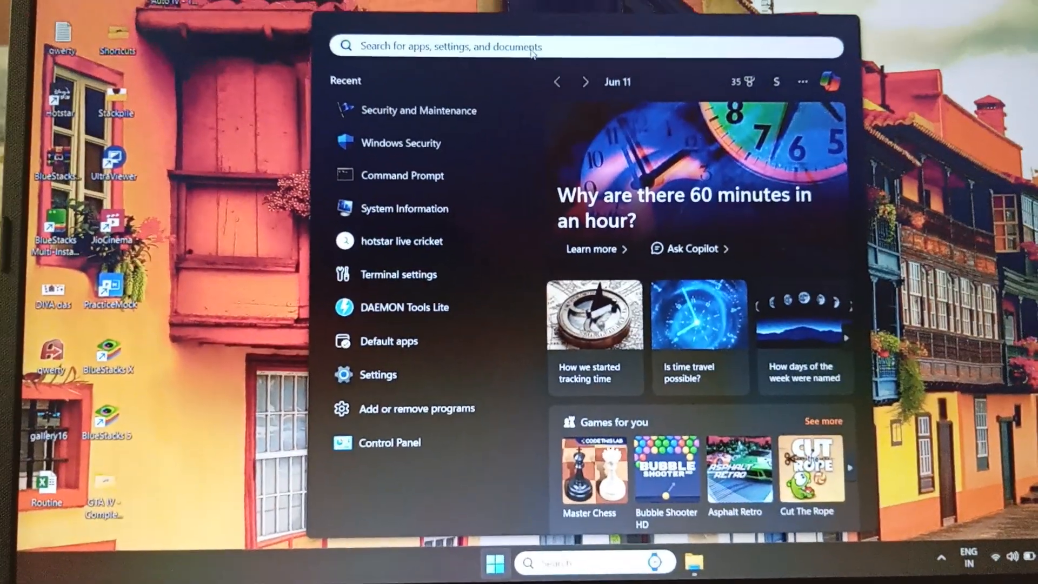
type("security")
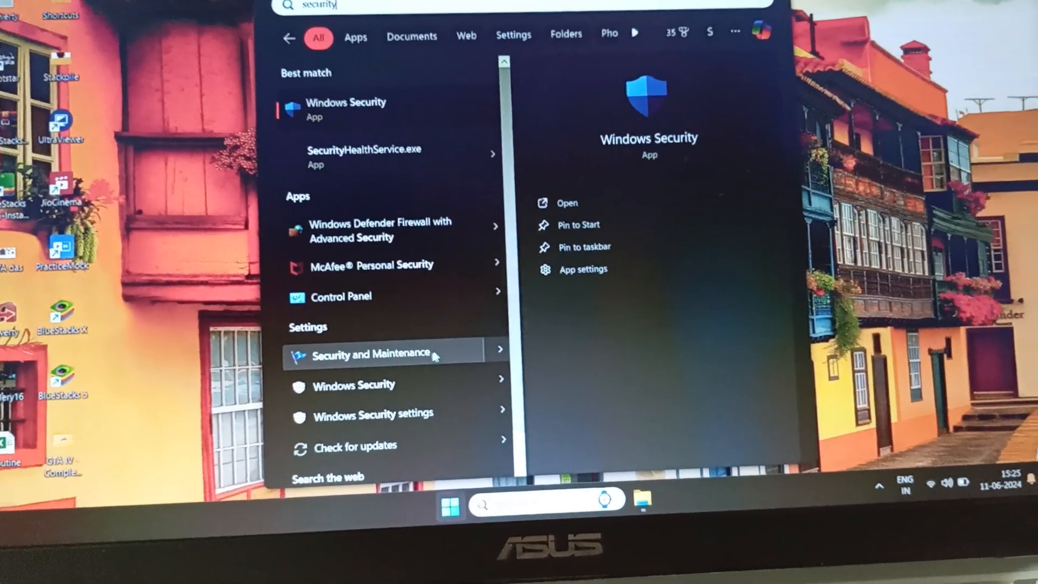
key("Escape")
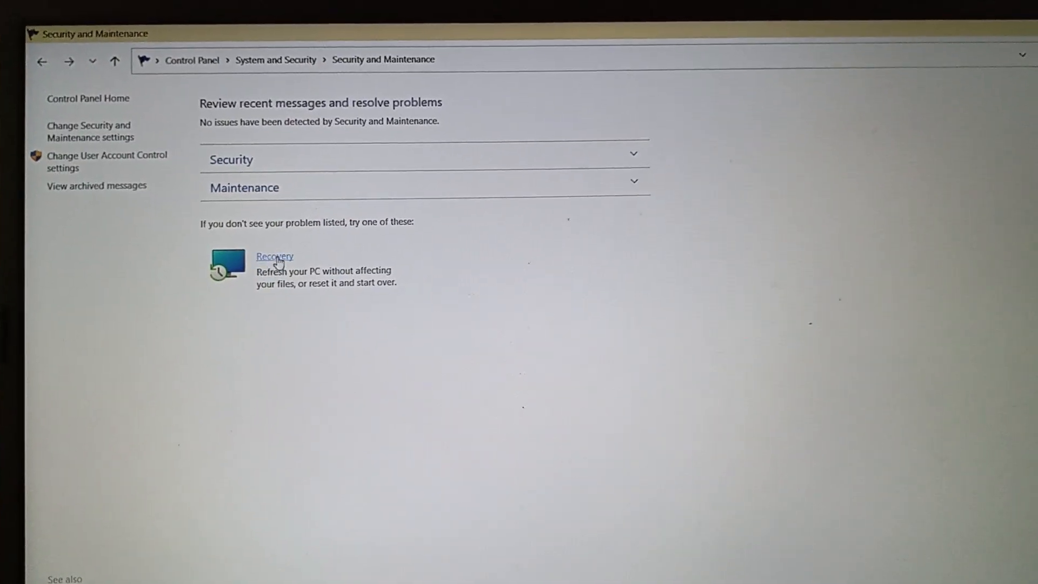
Go to Recovery and launch the System Restore wizard
left_click(274, 257)
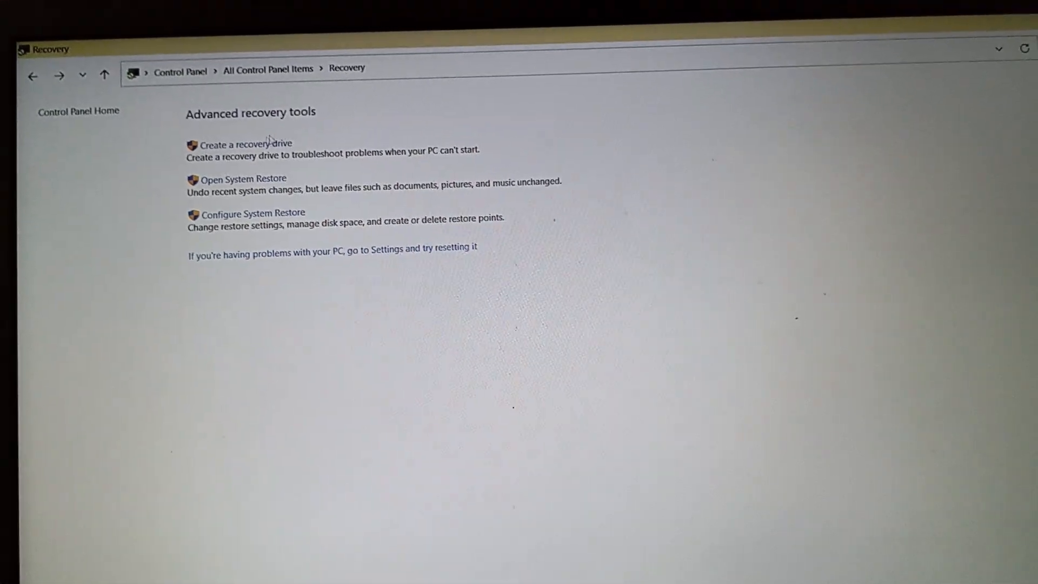
mouse_move(232, 176)
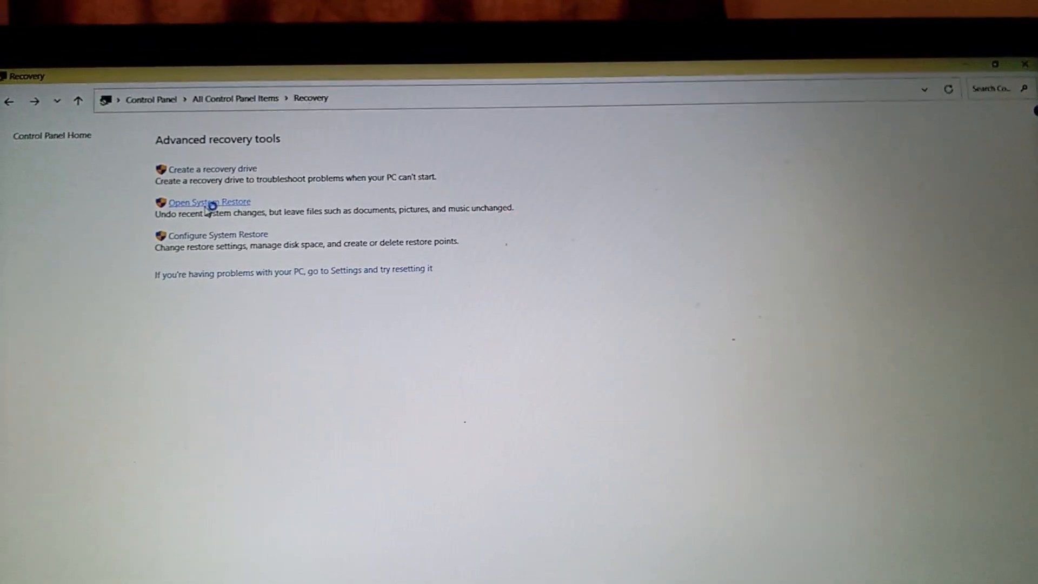
left_click(209, 202)
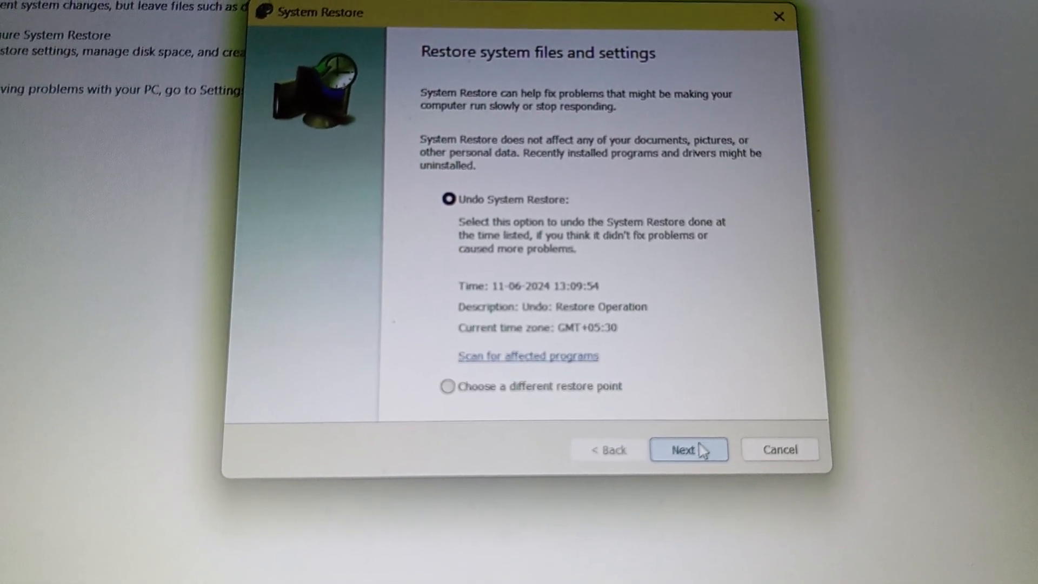
Keep Undo System Restore for the 11-06-2024 restore and advance to confirmation
left_click(688, 449)
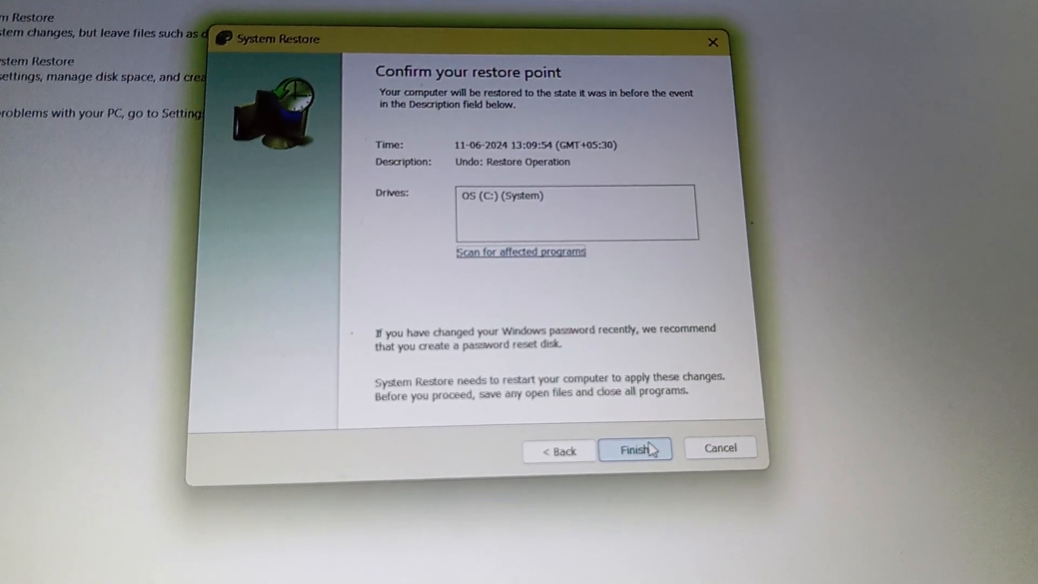
Press Finish, then answer No to the 'cannot be interrupted' warning
left_click(634, 449)
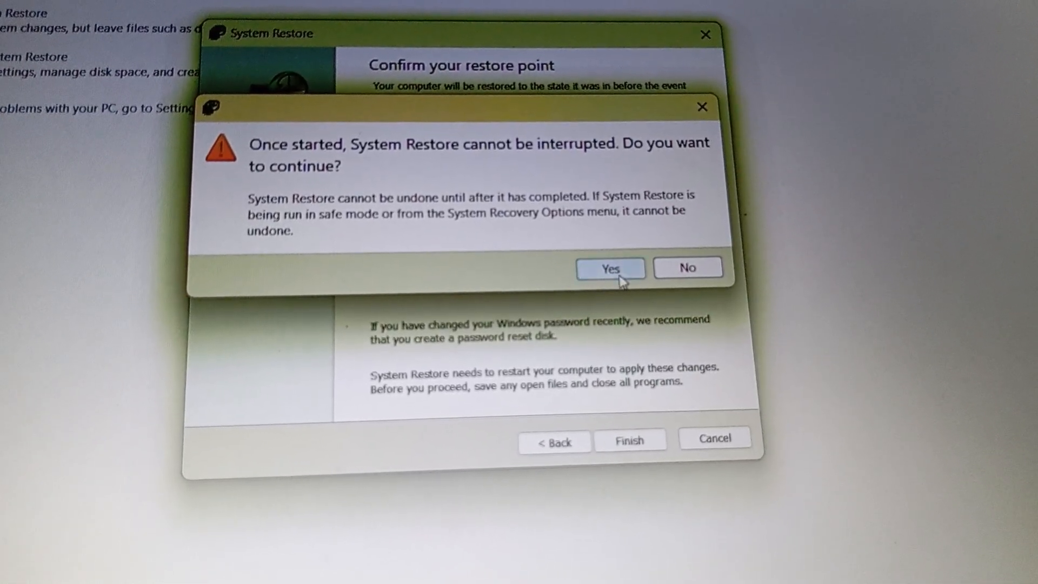
mouse_move(644, 162)
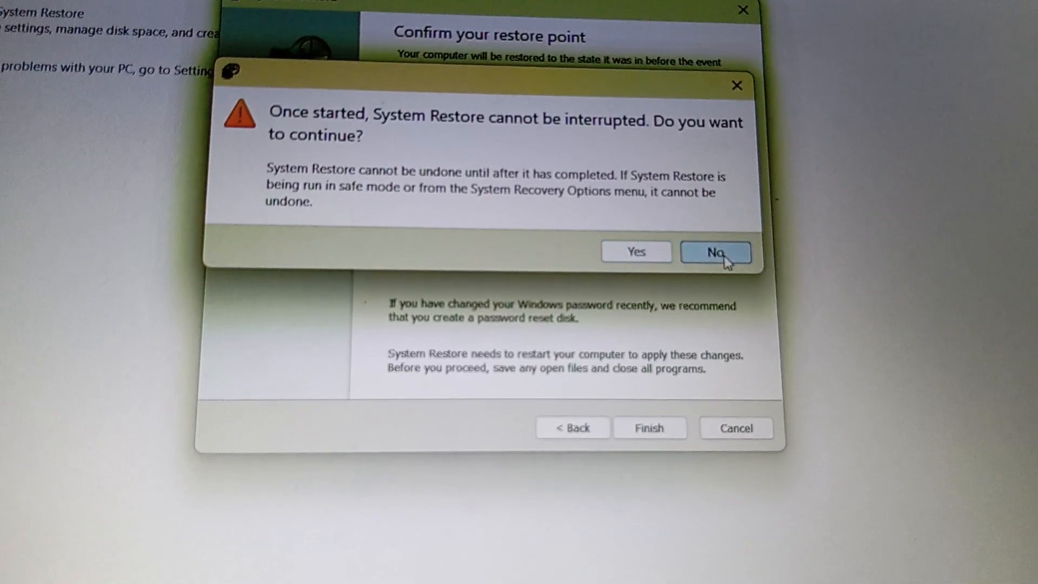
left_click(714, 252)
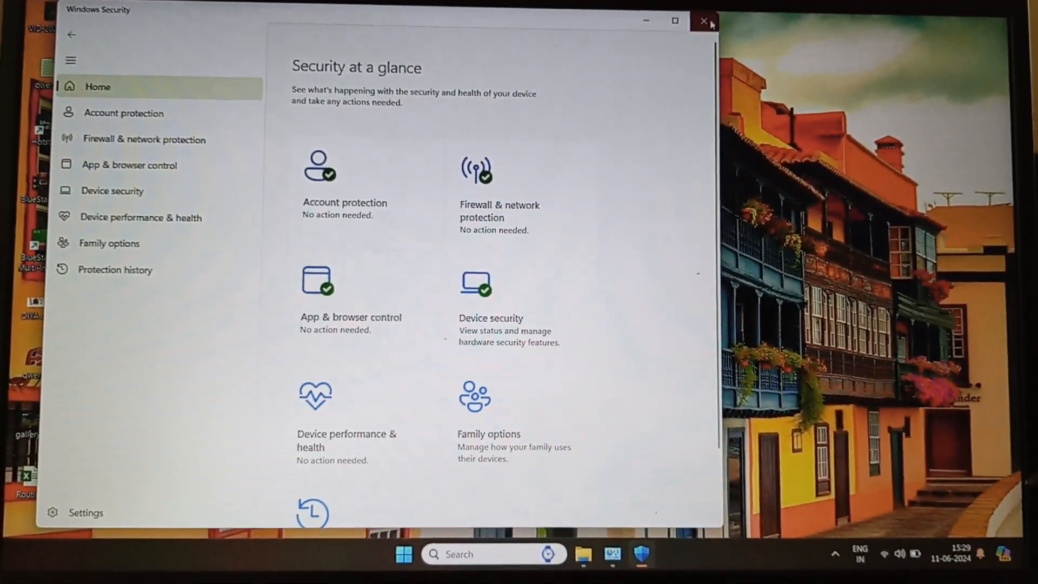
Close the Windows Security overview window
left_click(704, 20)
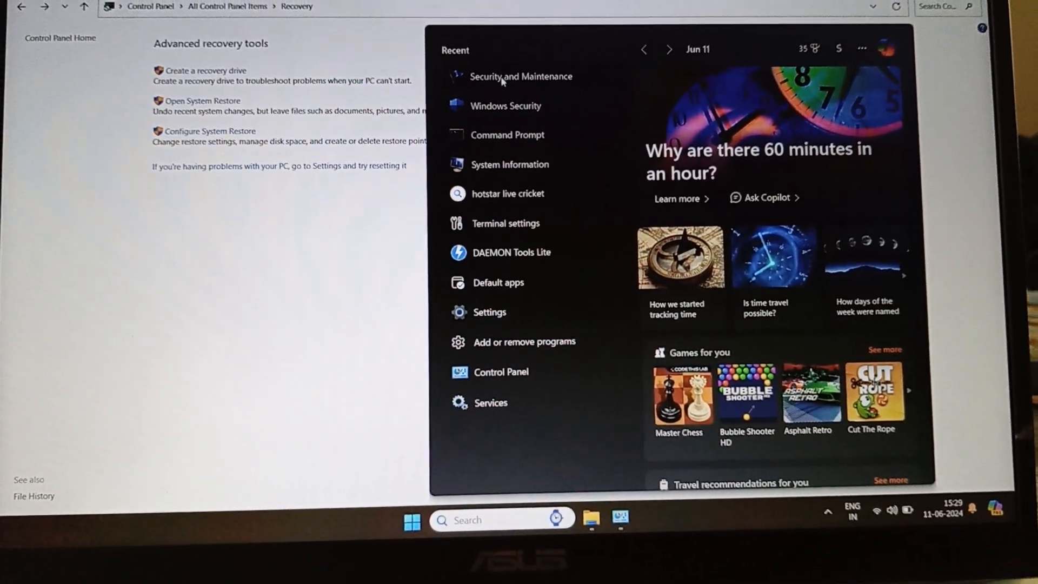
Reopen System Restore via Security and Maintenance > Recovery, then cancel it
left_click(522, 76)
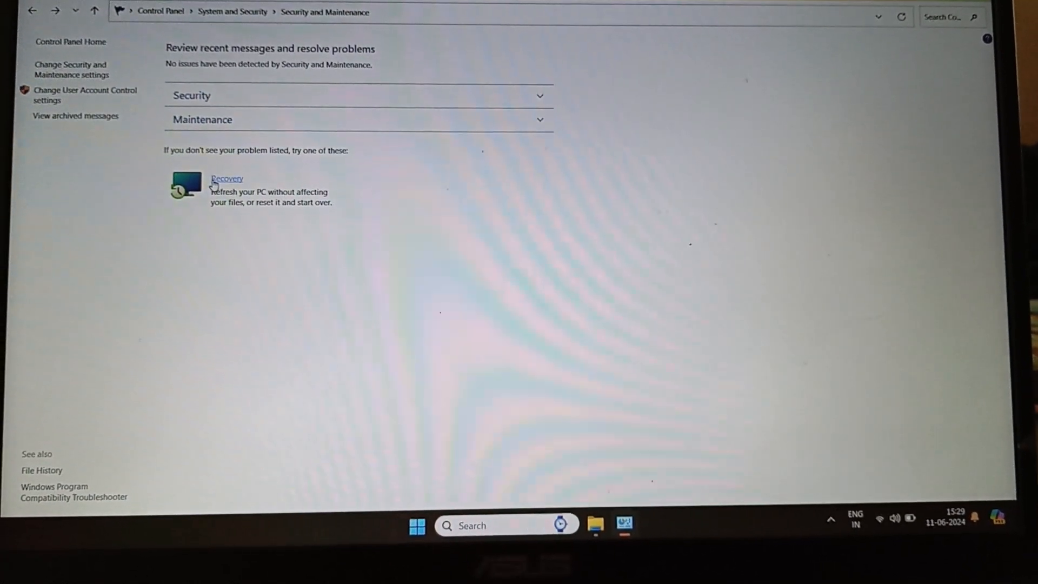
left_click(226, 178)
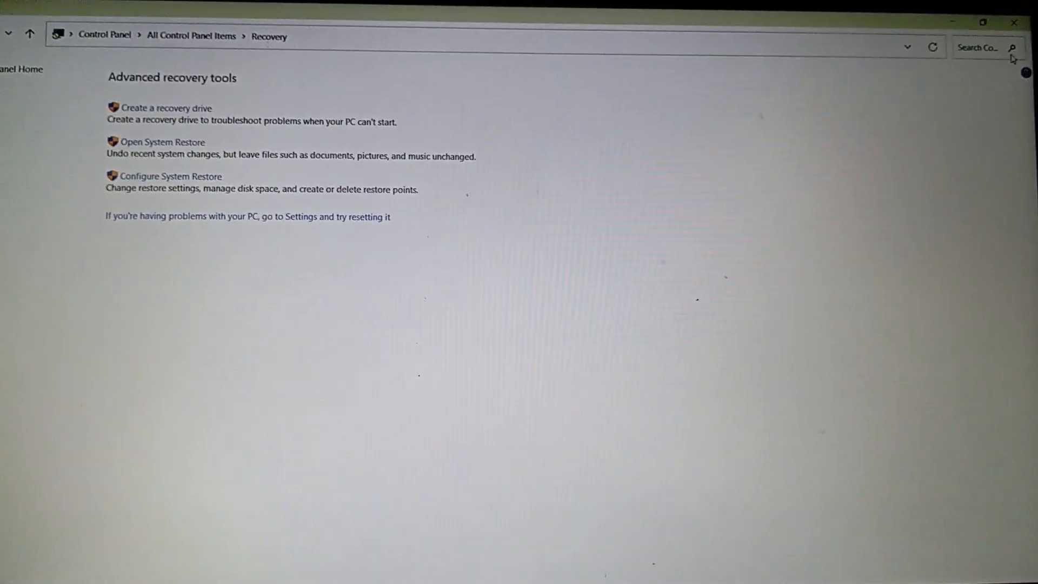
left_click(161, 142)
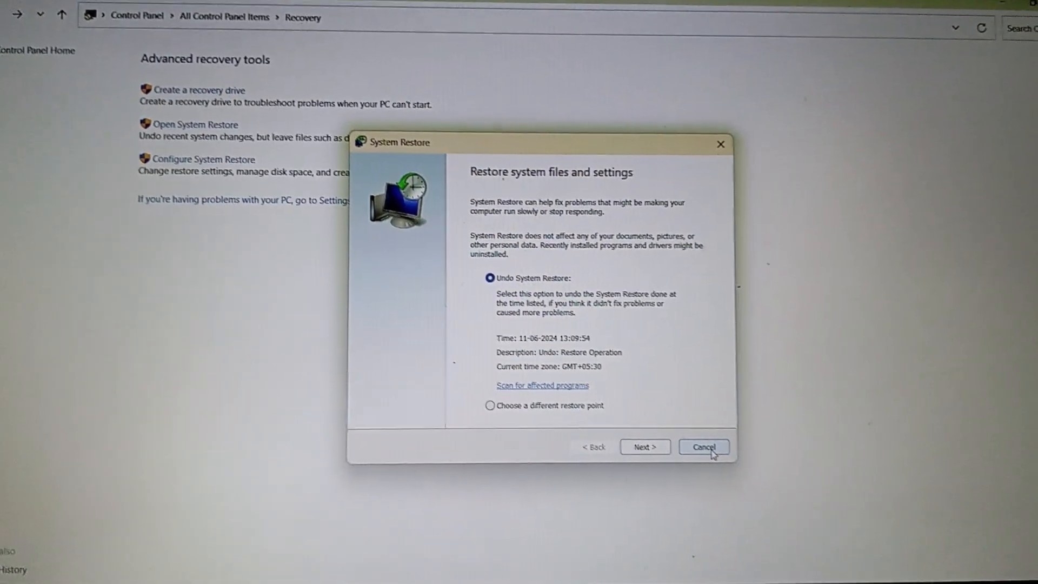
left_click(703, 446)
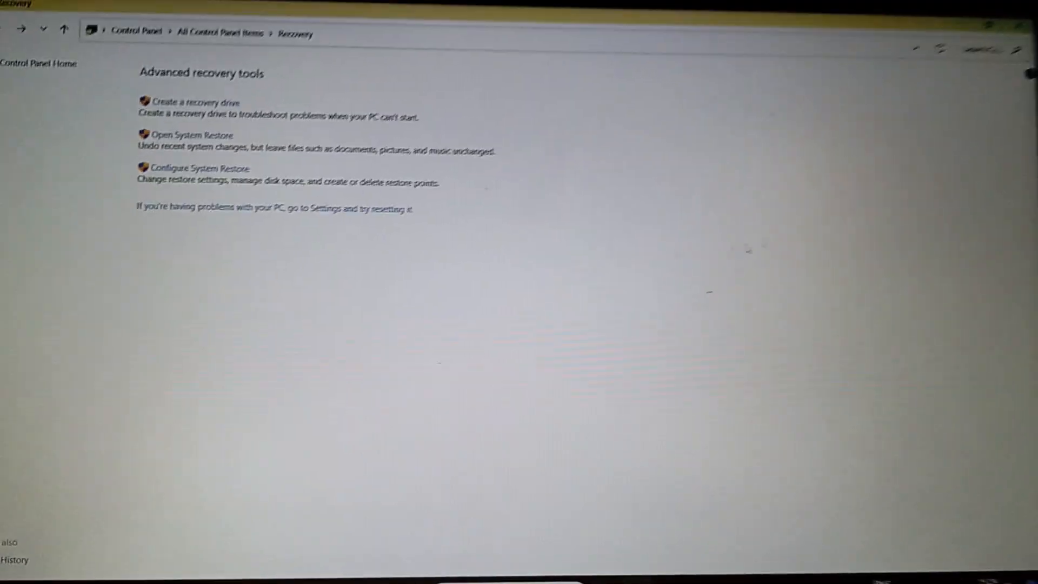